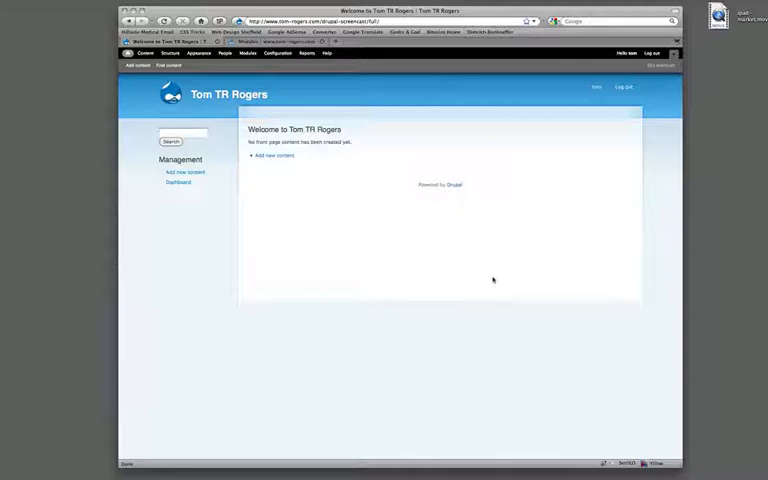
mouse_move(487, 281)
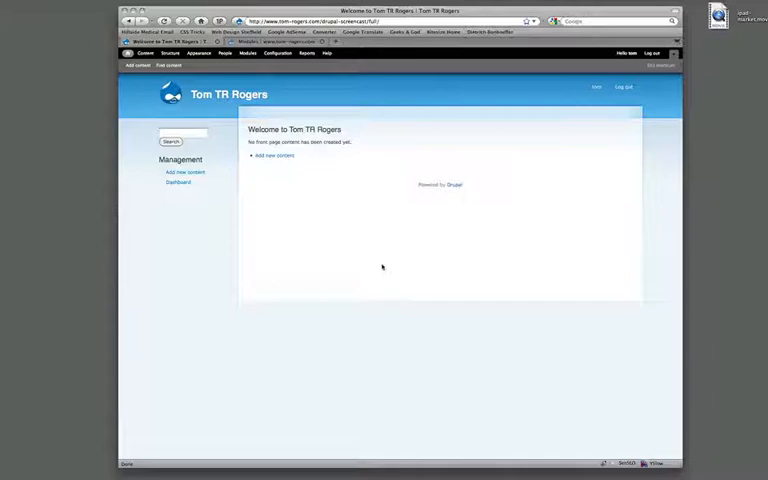
mouse_move(378, 199)
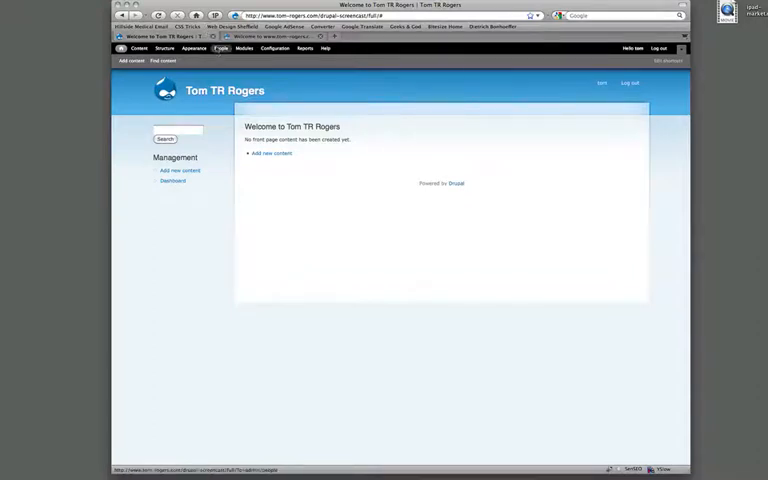
mouse_move(231, 26)
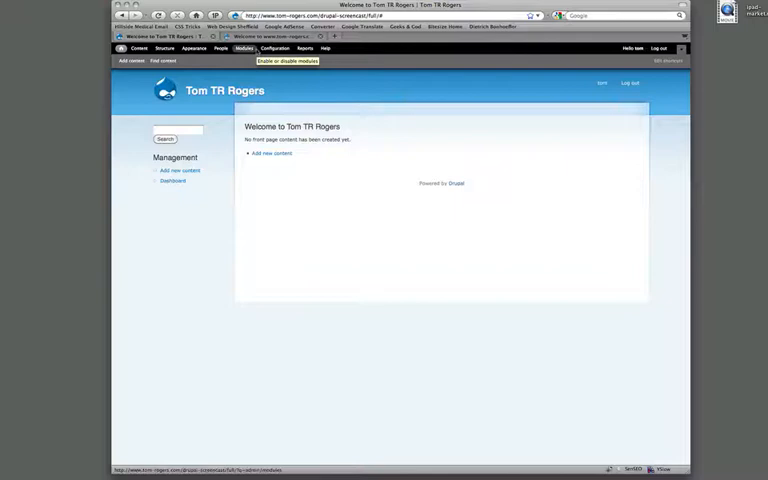
mouse_move(250, 55)
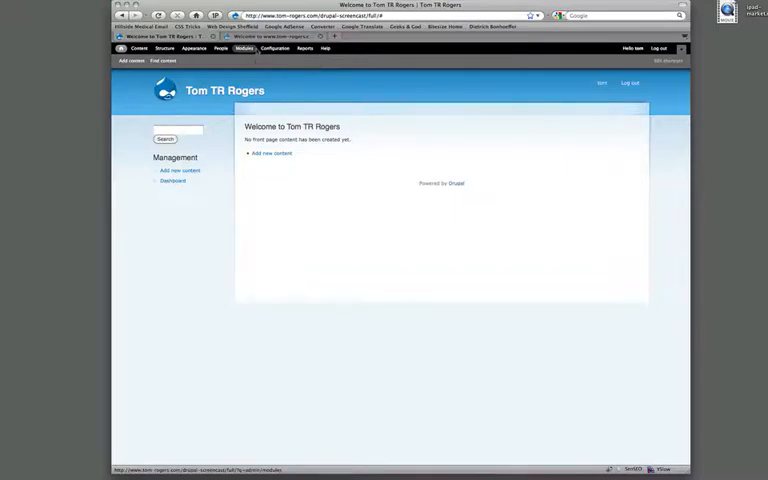
left_click(242, 48)
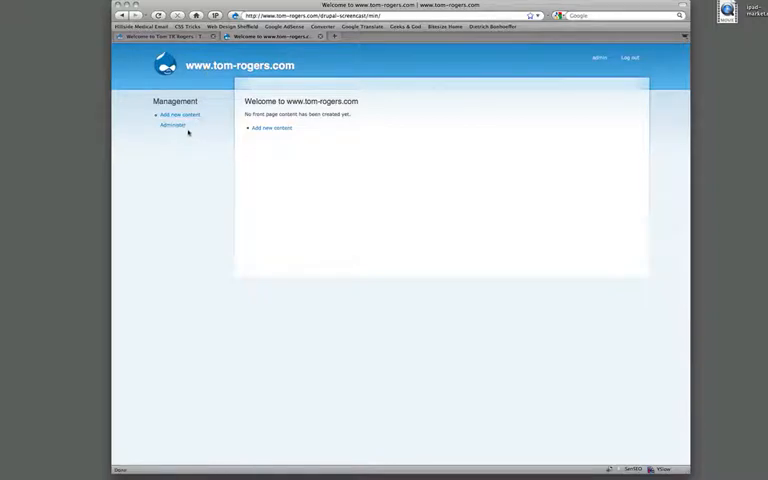
left_click(168, 125)
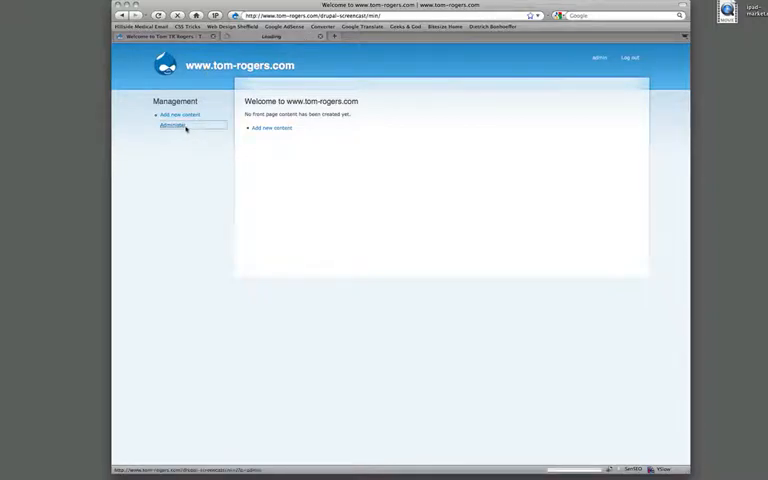
left_click(170, 125)
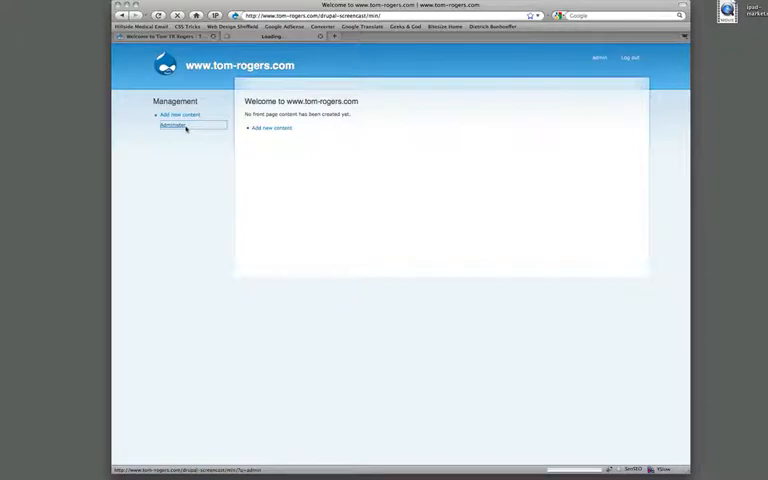
left_click(170, 124)
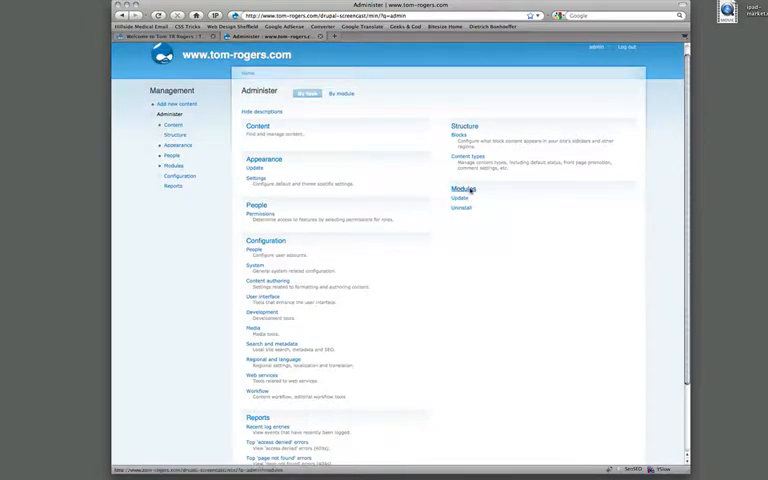
Open the Modules list from the Tom TR Rogers admin toolbar
left_click(462, 189)
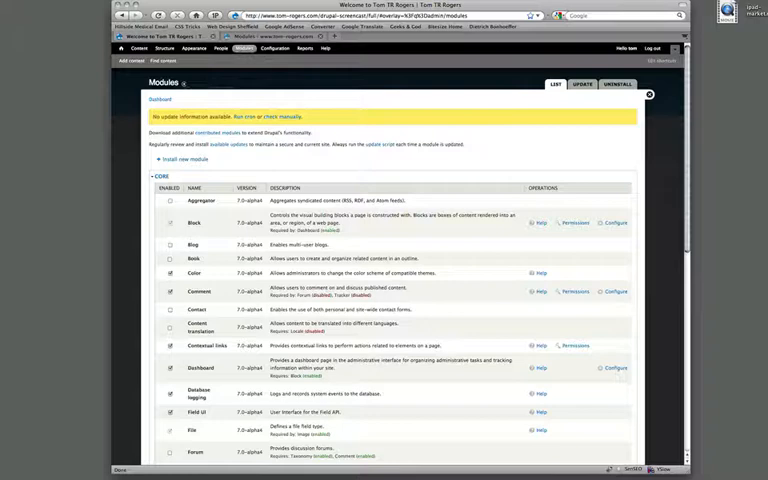
scroll("down", 3)
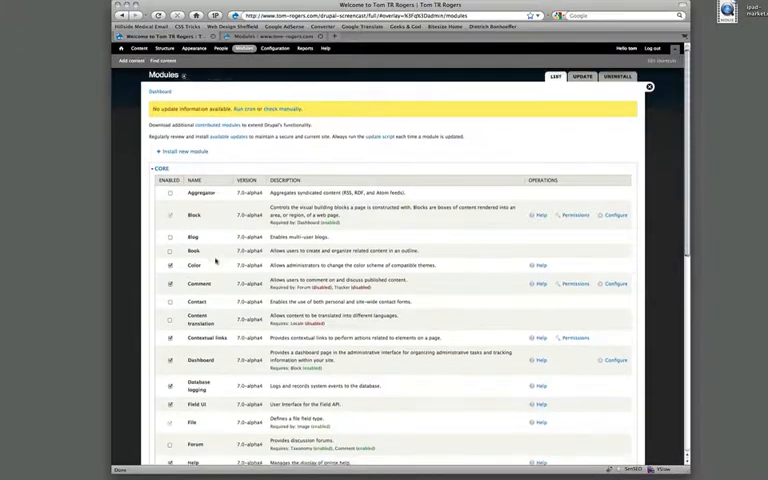
scroll("down", 3)
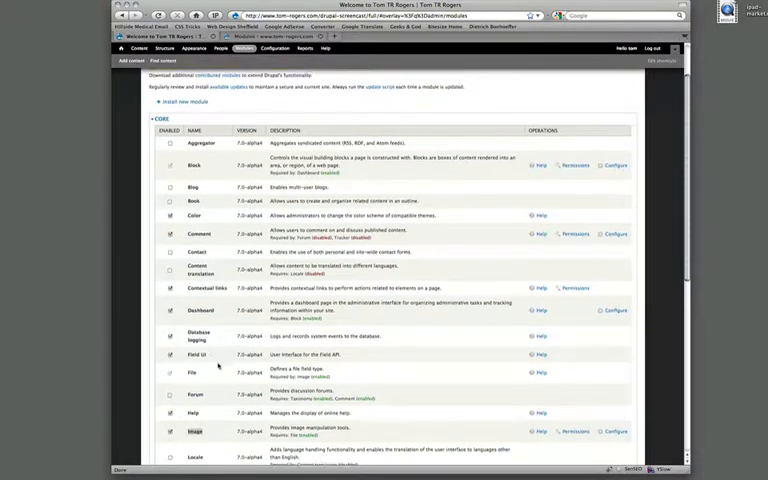
scroll("down", 3)
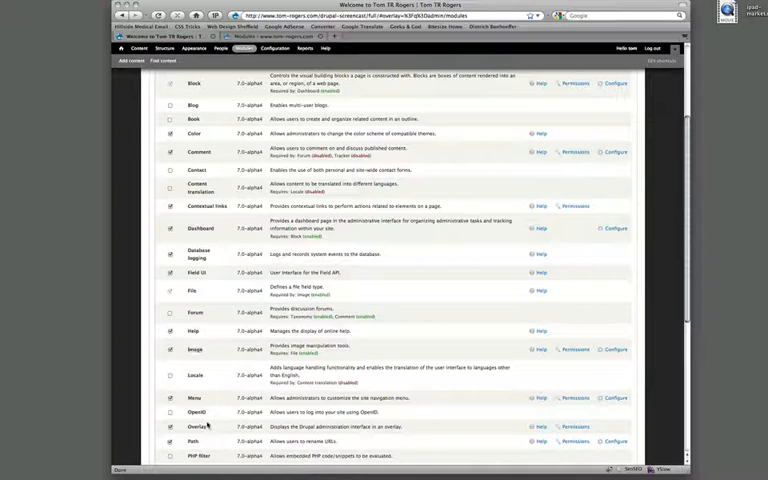
scroll("down", 3)
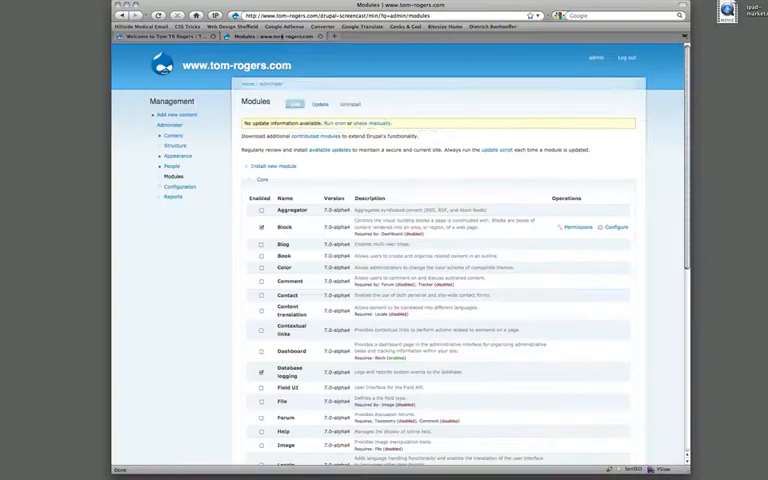
scroll("down", 3)
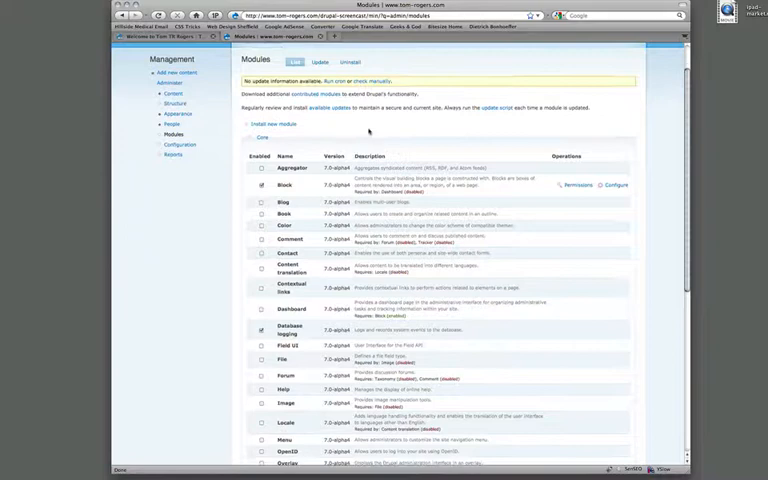
scroll("down", 3)
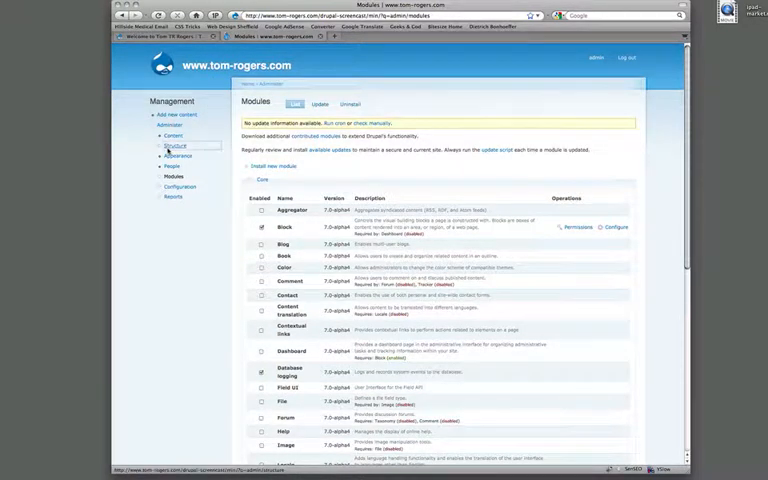
Open the Structure page showing Blocks and Content types, then select Content types
left_click(173, 146)
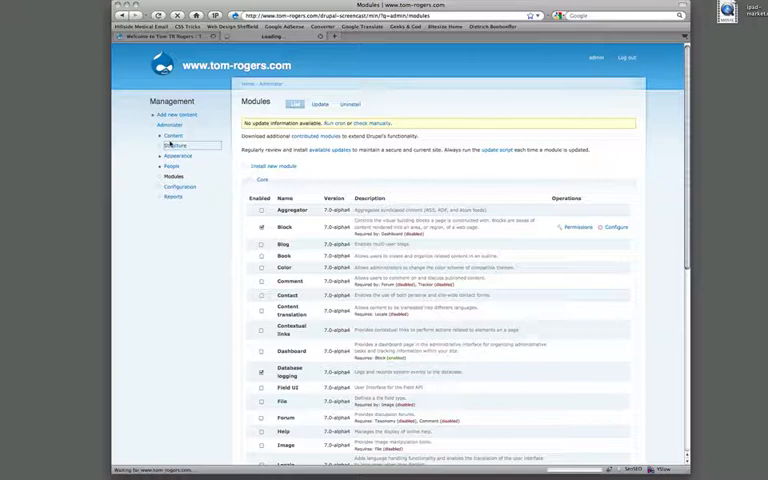
left_click(177, 145)
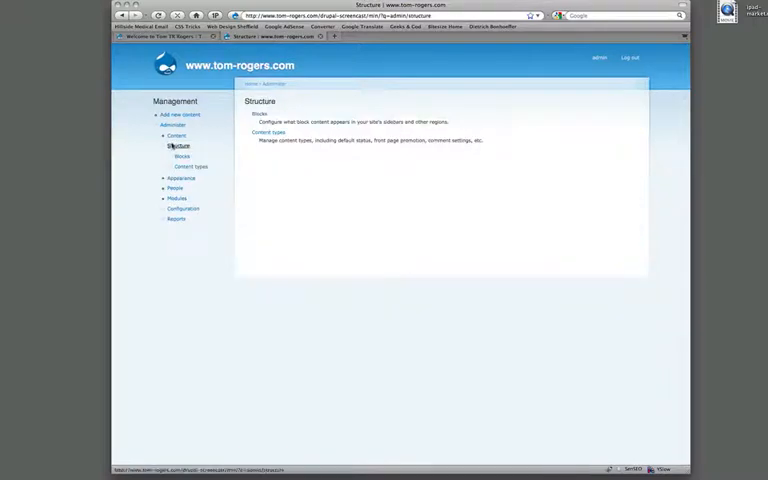
mouse_move(181, 156)
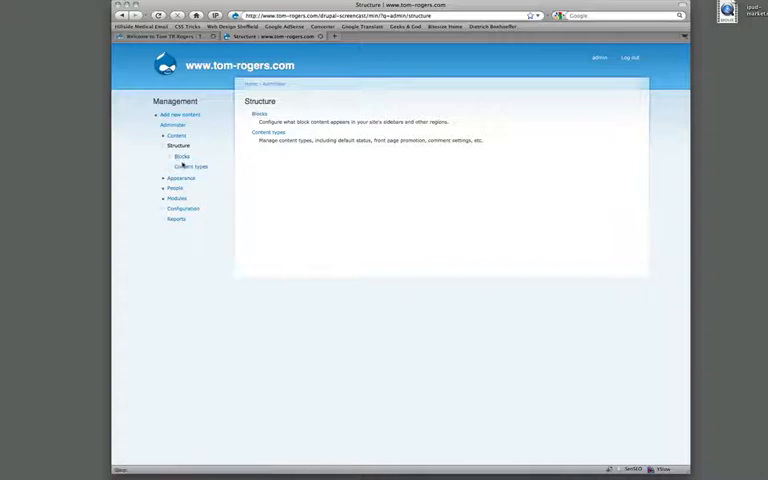
left_click(190, 166)
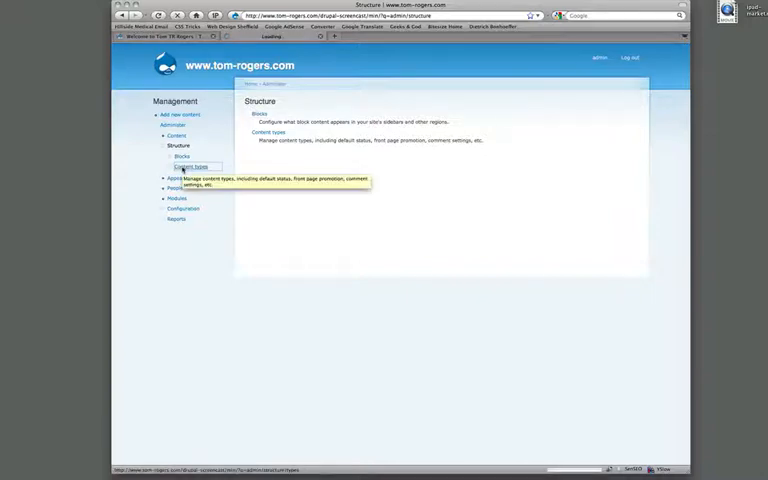
Show the Content types page reporting no content types available
left_click(188, 166)
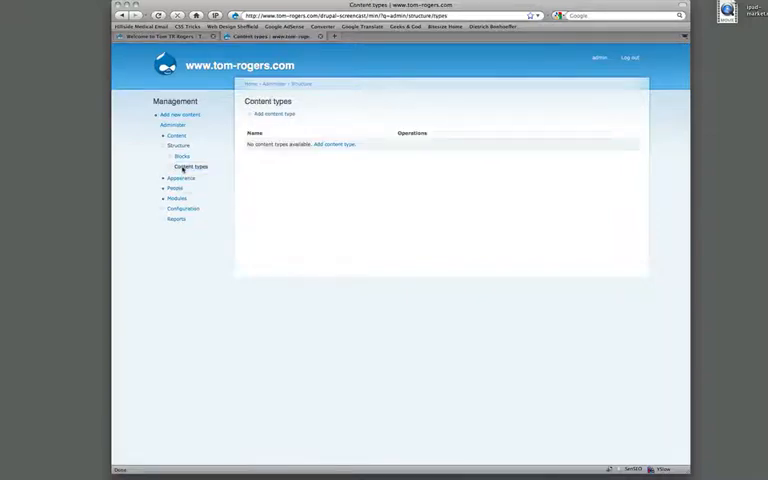
mouse_move(192, 166)
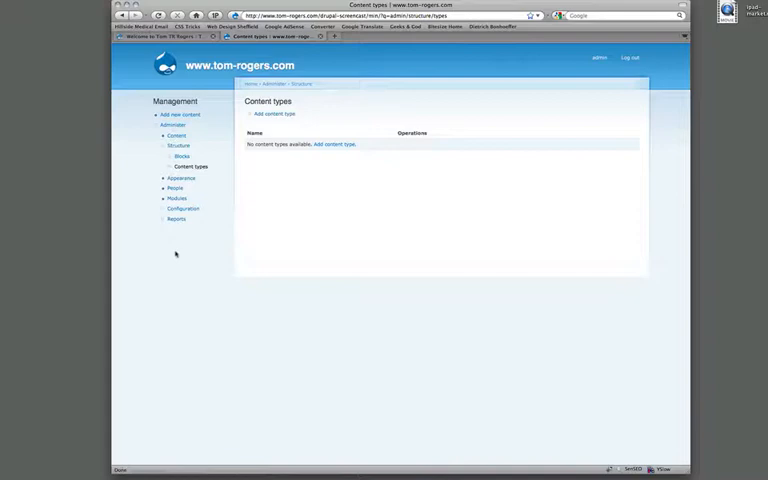
mouse_move(405, 68)
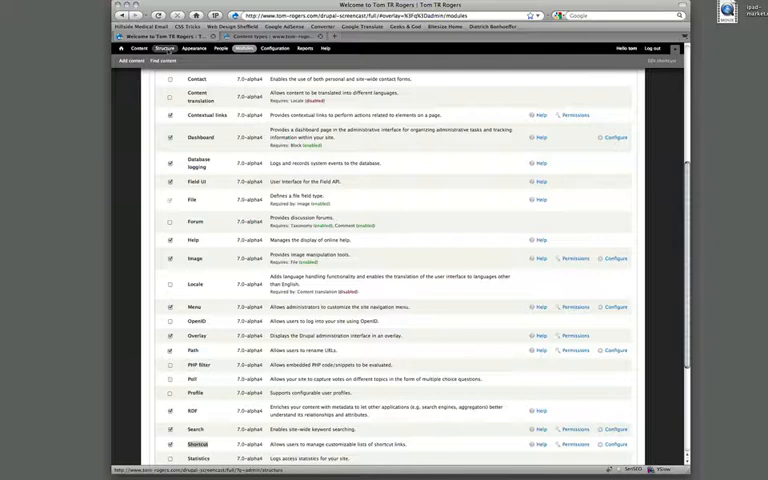
Scroll the standard site's page toward the Structure listing
scroll("down", 3)
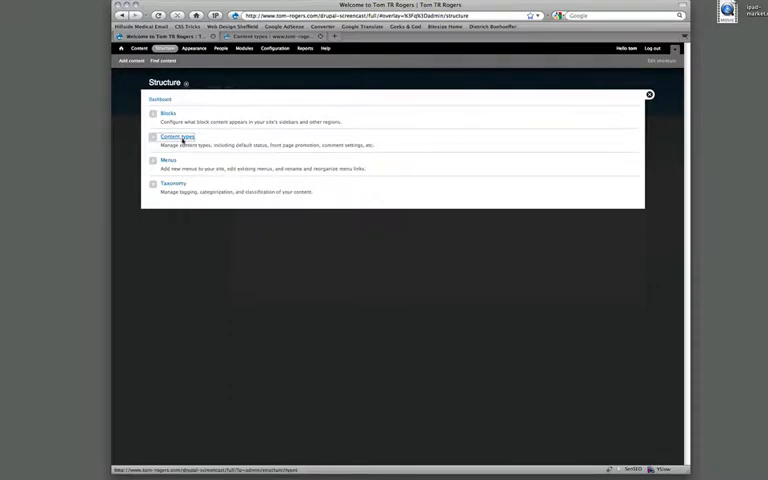
List the standard site's content types: Article and Basic page
left_click(177, 137)
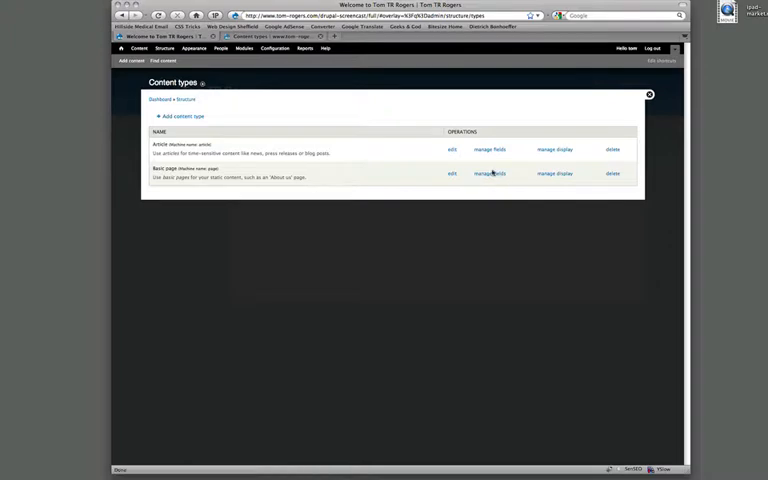
Open manage fields for the Basic page content type
left_click(490, 173)
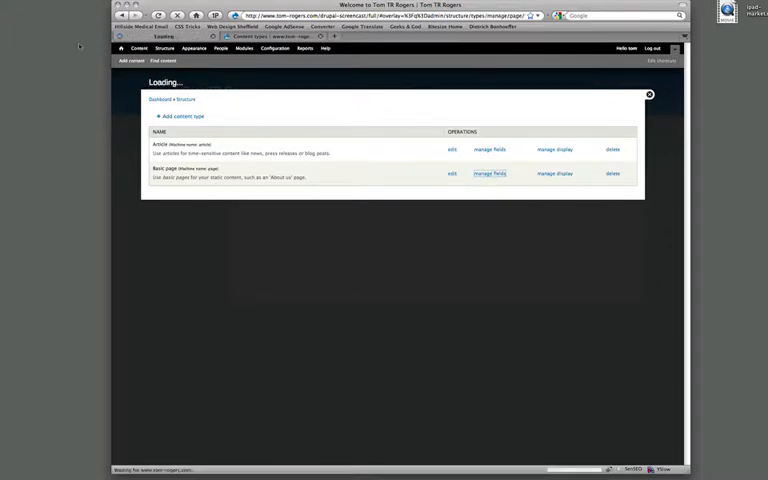
left_click(490, 173)
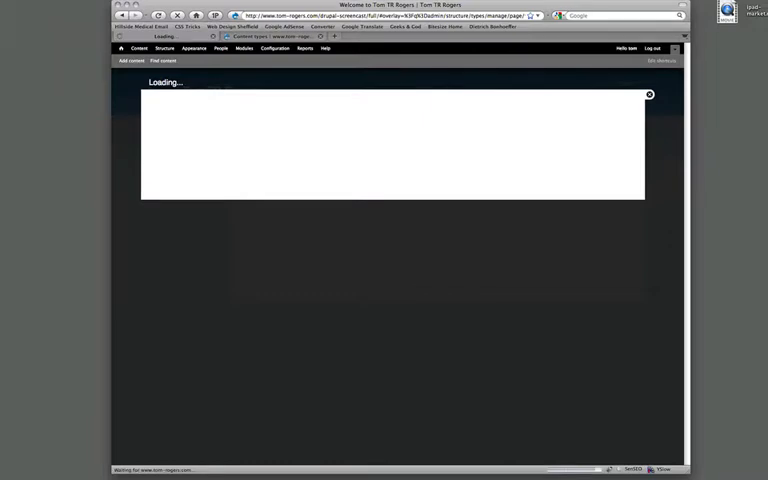